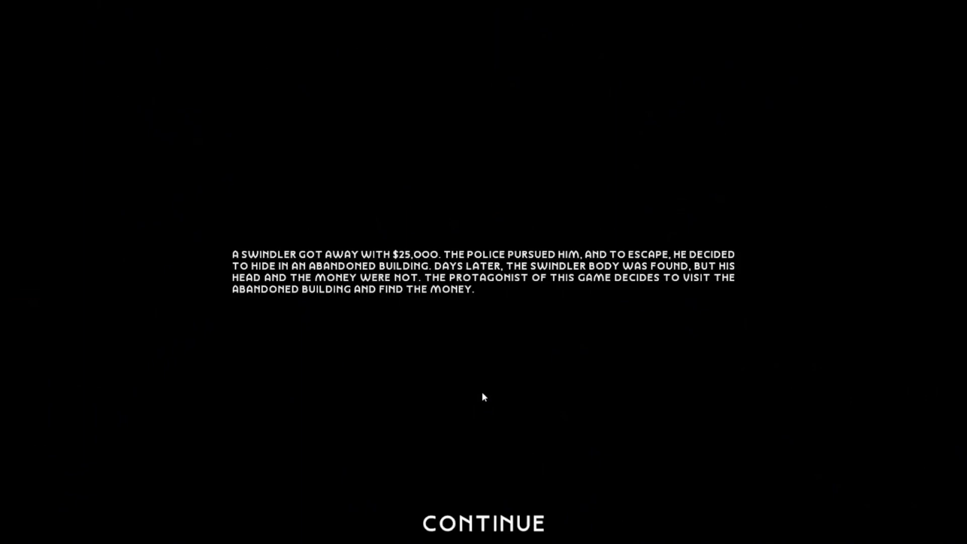
{"action": "mouse_move", "coordinate": [483, 388]}
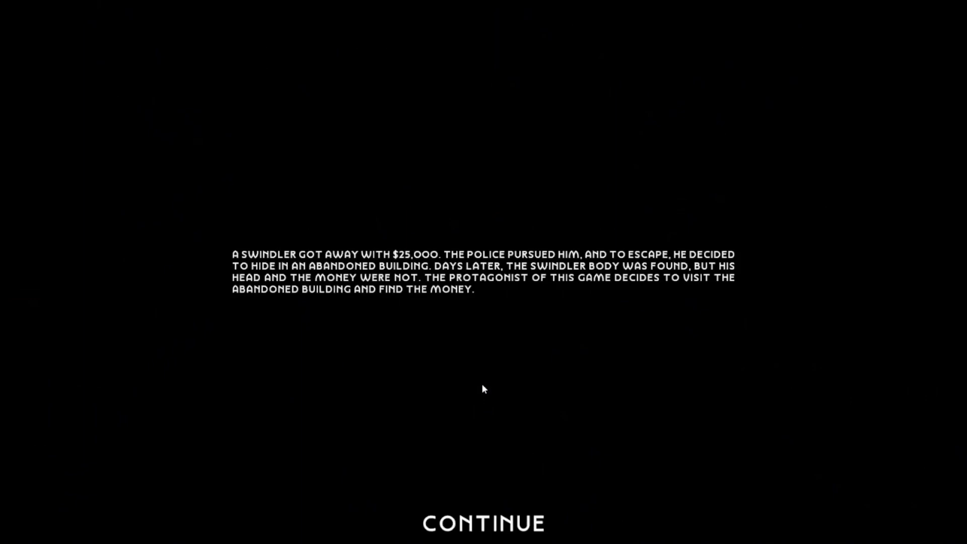
{"action": "left_click", "coordinate": [482, 522]}
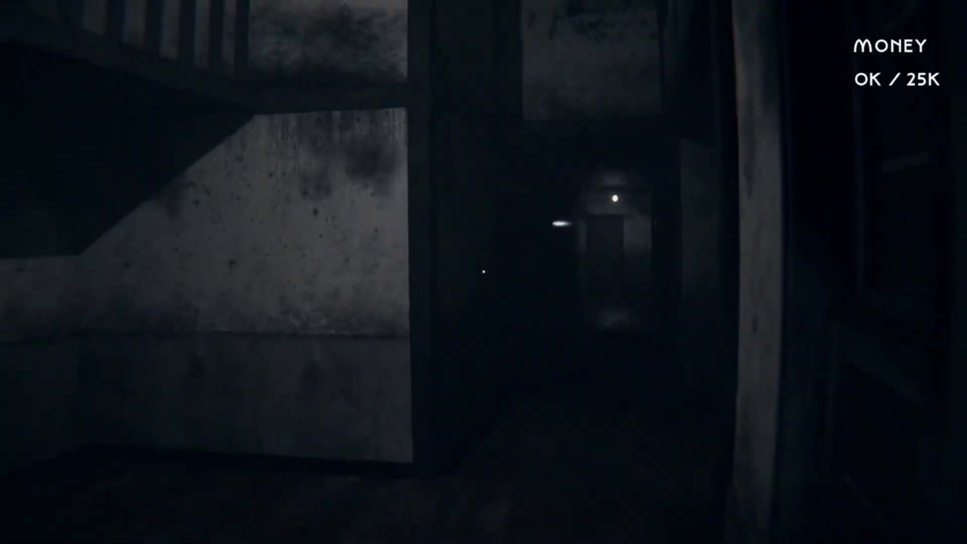
{"action": "mouse_move", "coordinate": [483, 271]}
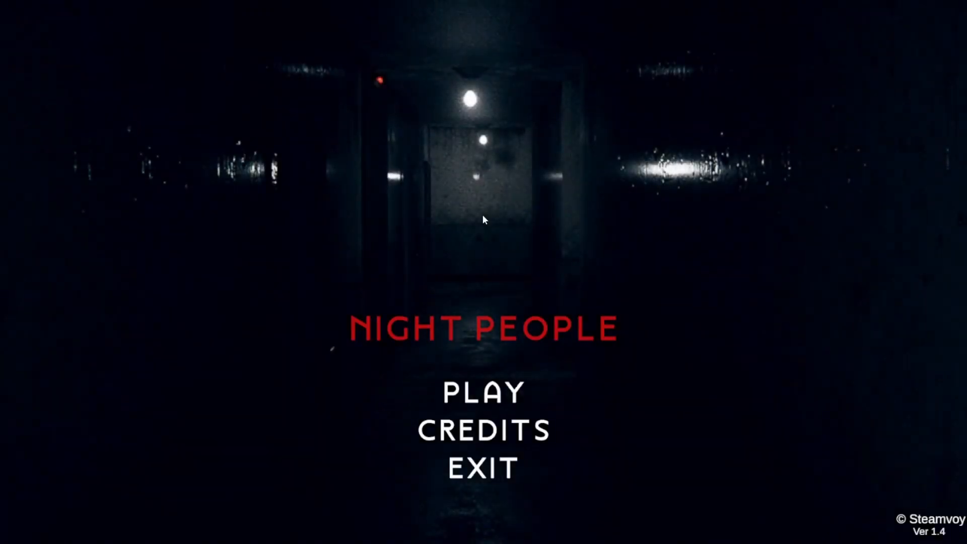
{"action": "mouse_move", "coordinate": [484, 430]}
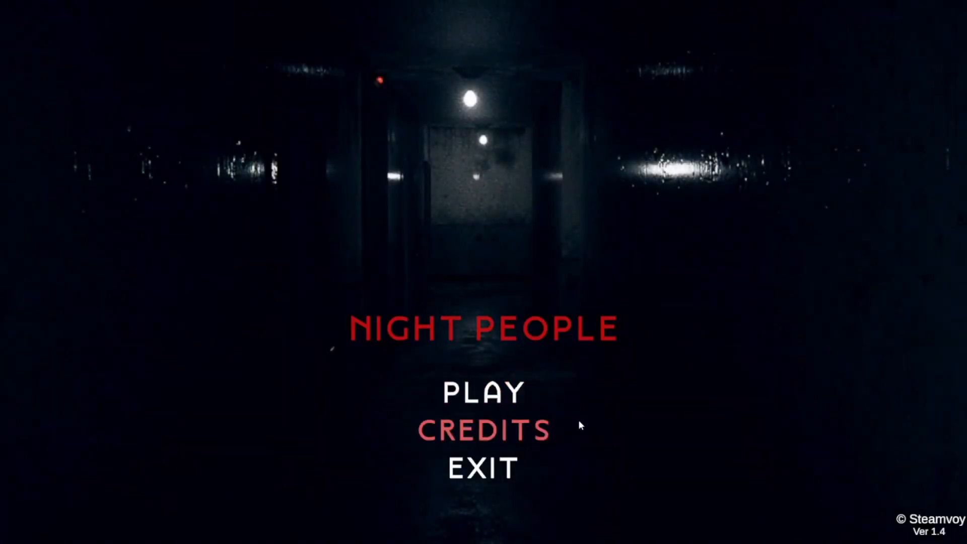